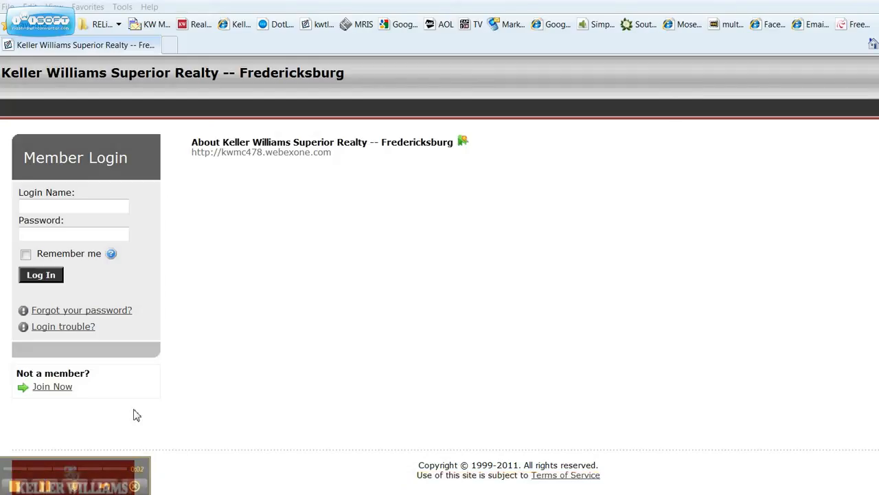
mouse_move(175, 174)
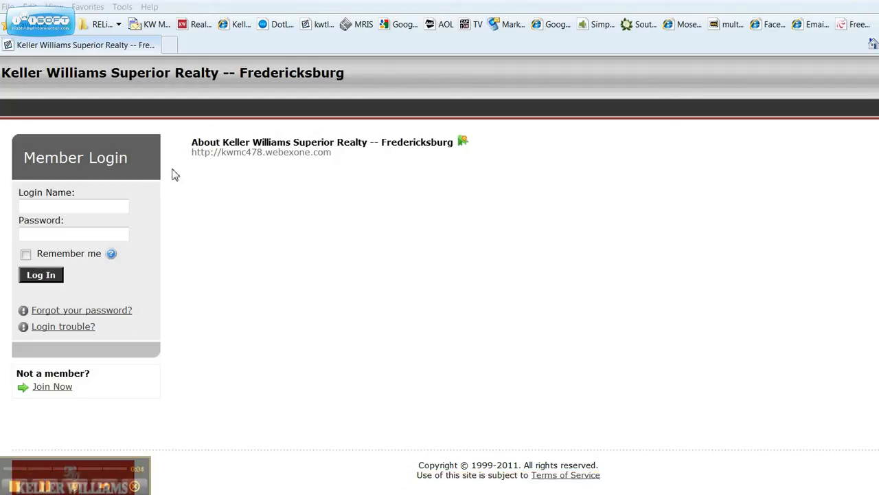
Step: Log in to the Keller Williams Superior Realty Fredericksburg member site with the login name and password
click(74, 206)
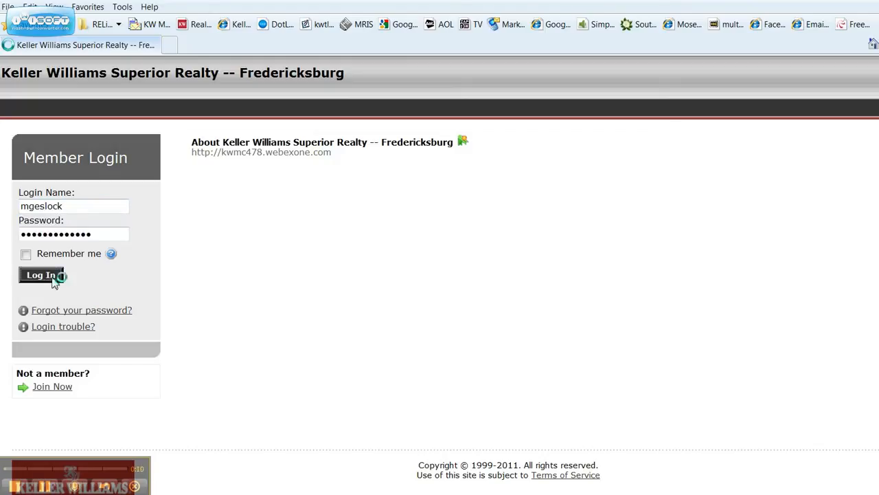
click(41, 275)
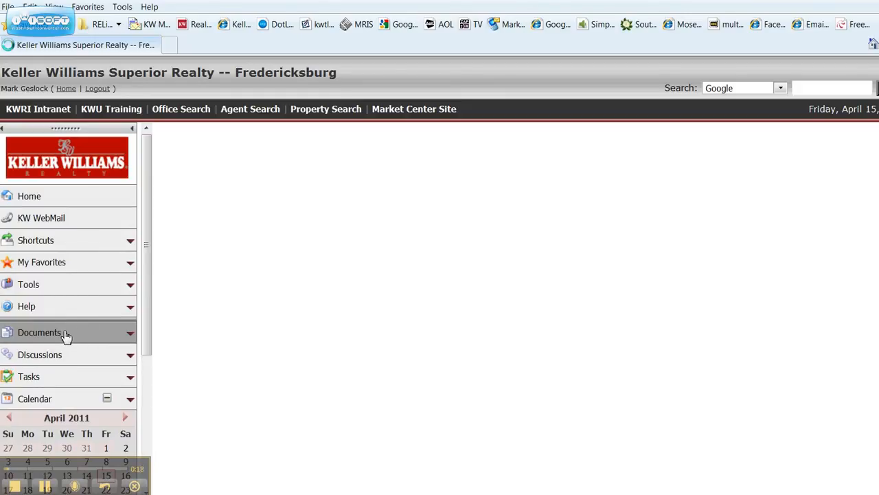
mouse_move(275, 322)
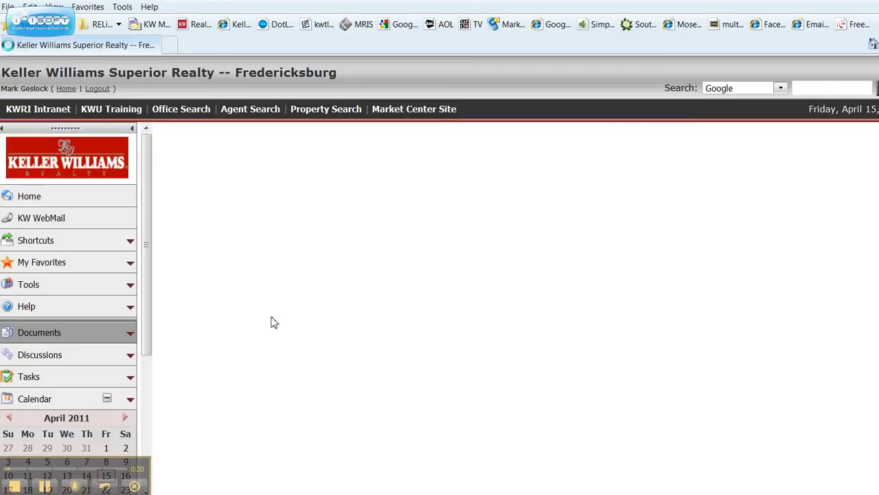
mouse_move(261, 287)
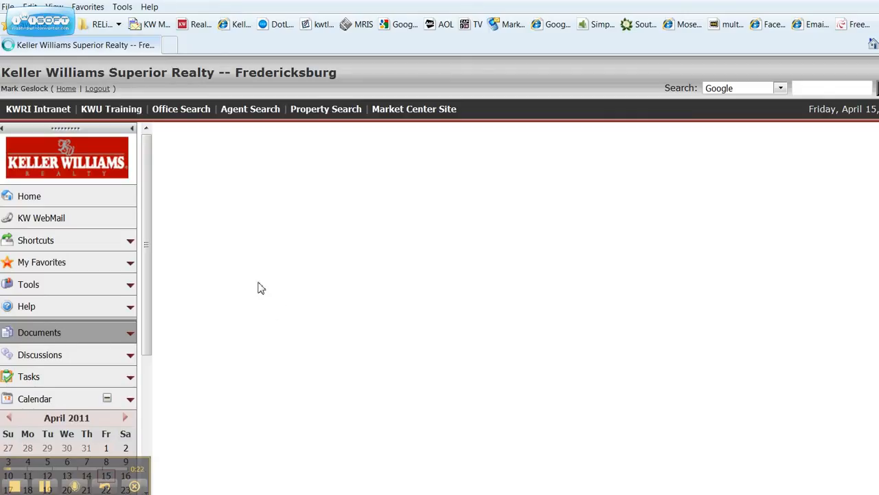
Step: Go to the Group Documents library and enter the eEdge Training folder
click(38, 331)
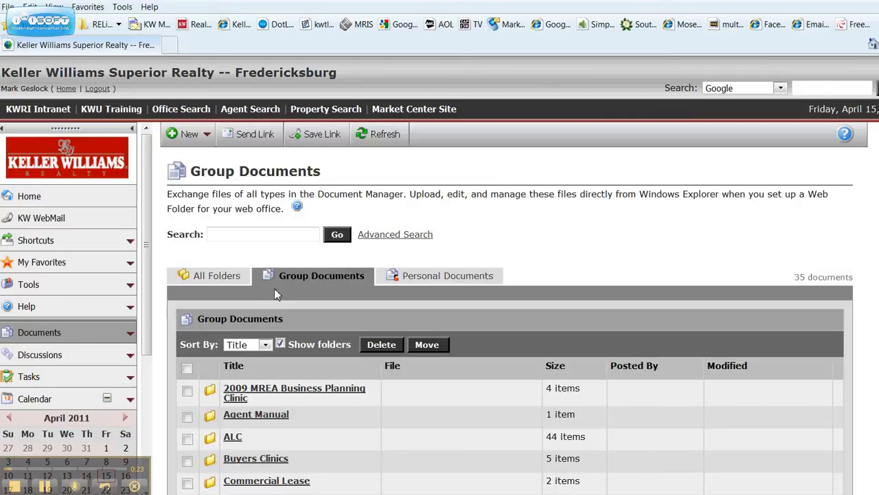
scroll(down, 3)
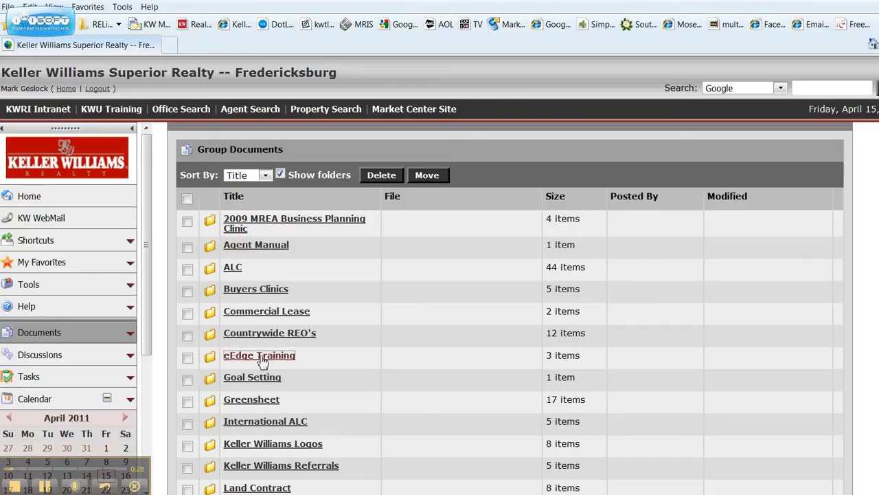
click(258, 355)
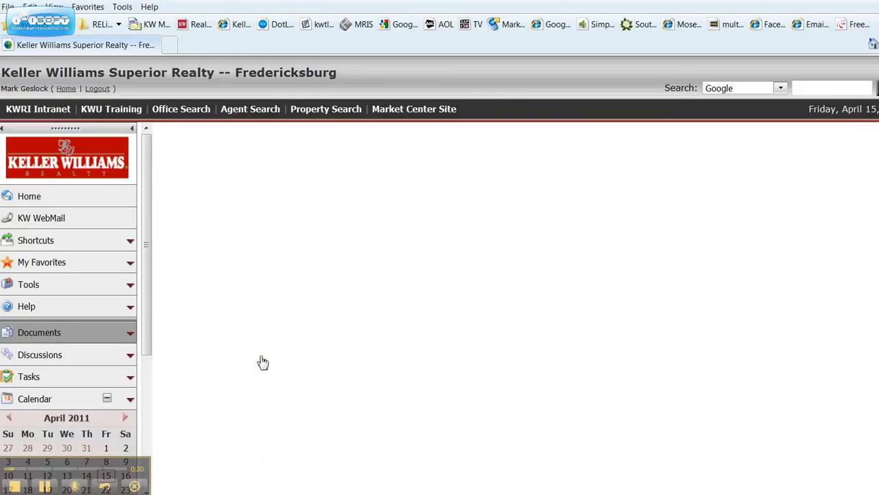
Step: Open the 'eEdge What do I do Now' document entry and view its PDF file
click(38, 331)
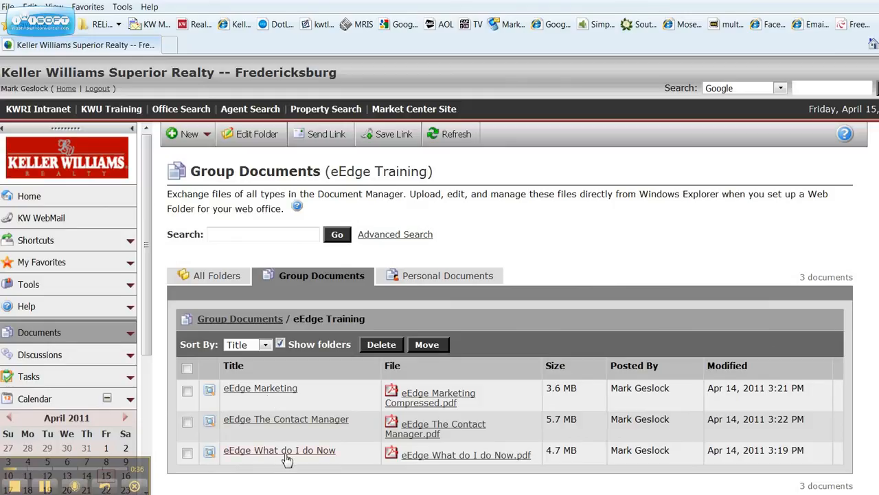
click(279, 450)
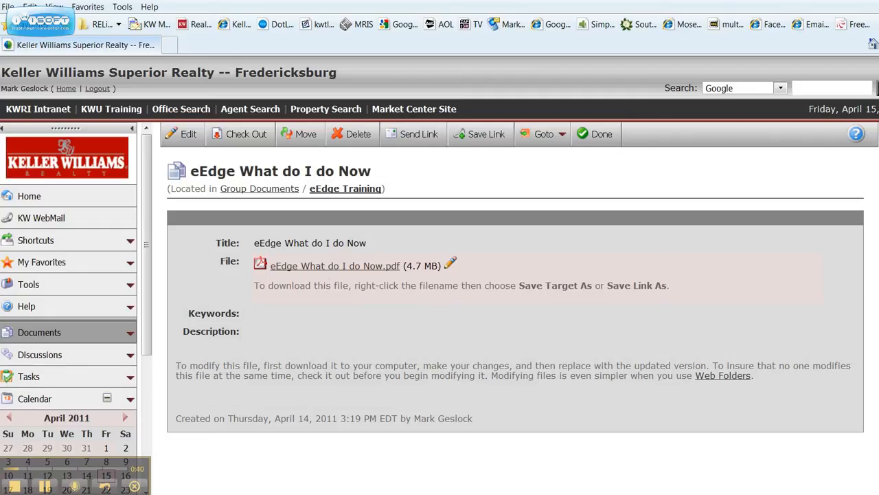
click(336, 266)
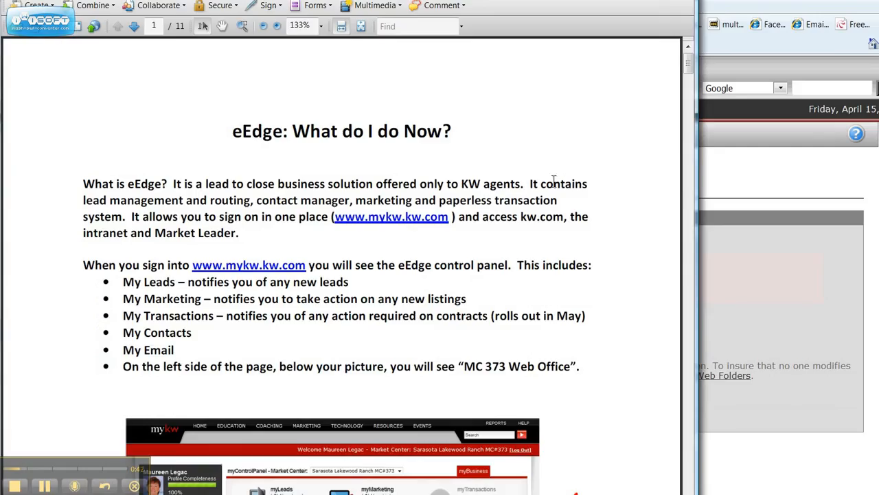
scroll(down, 3)
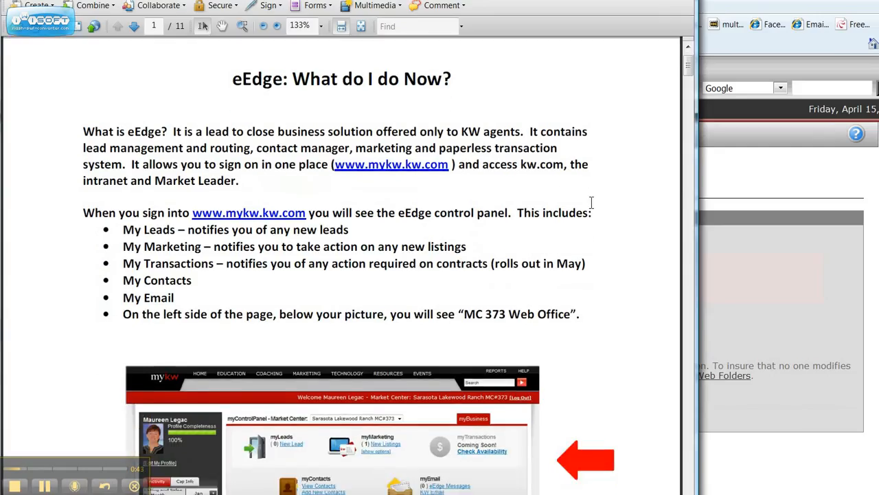
scroll(down, 3)
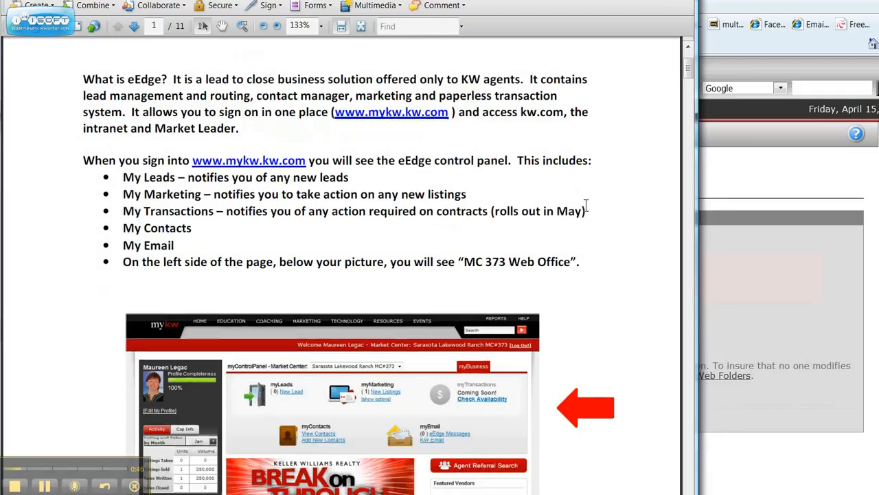
scroll(down, 3)
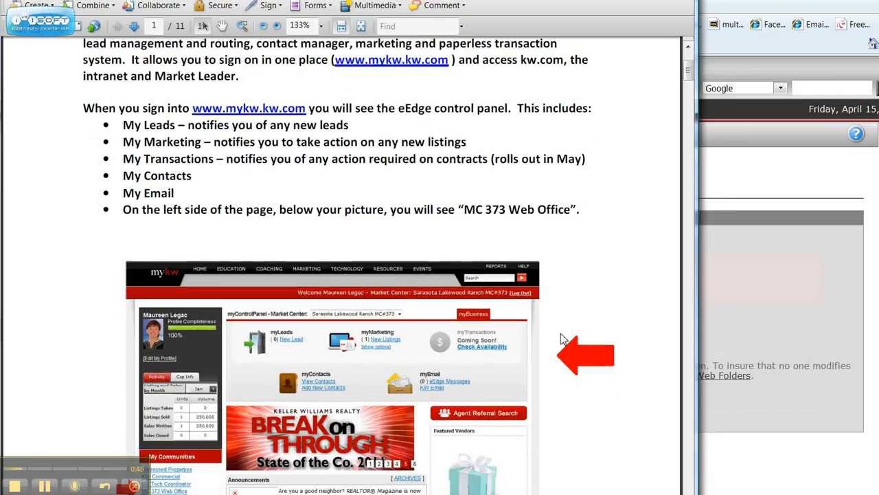
scroll(down, 3)
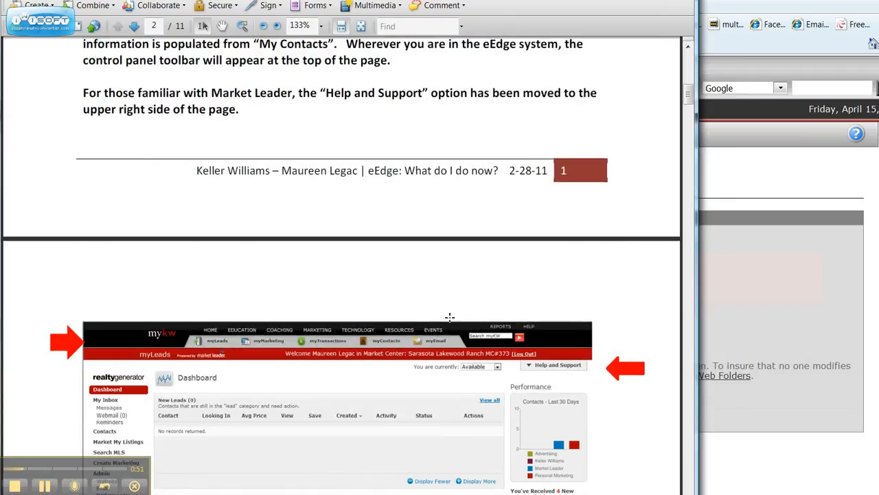
scroll(down, 3)
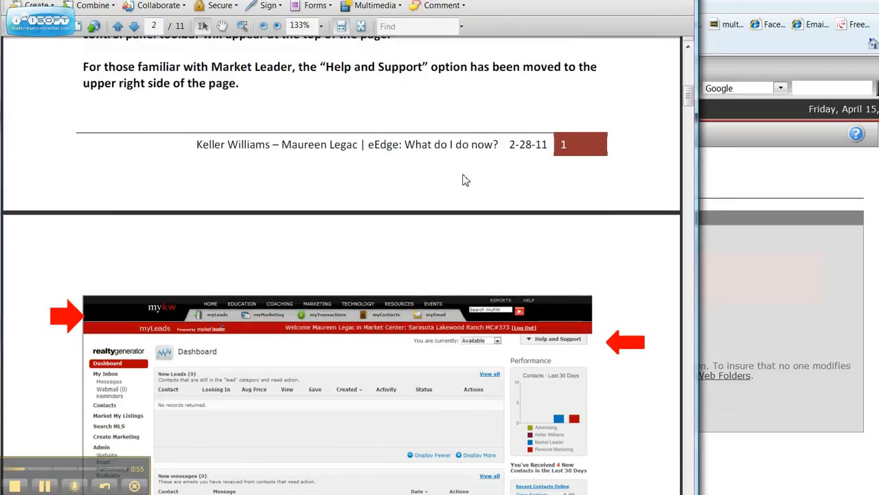
scroll(down, 3)
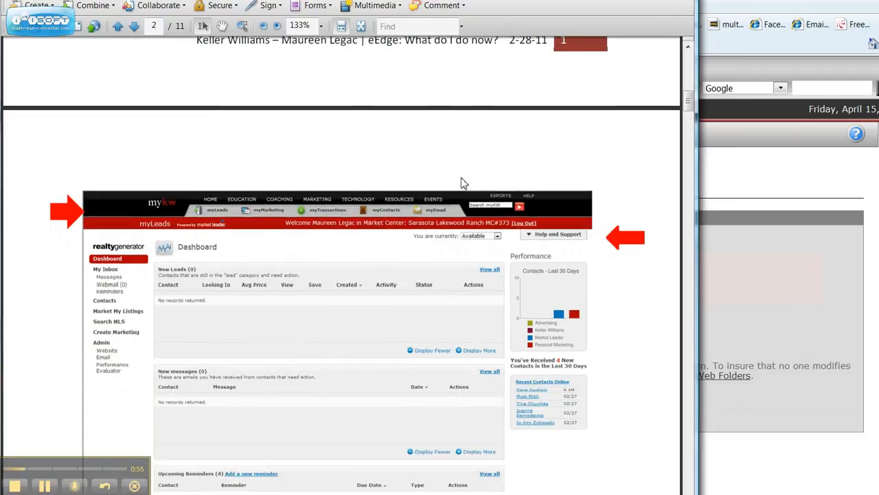
scroll(up, 3)
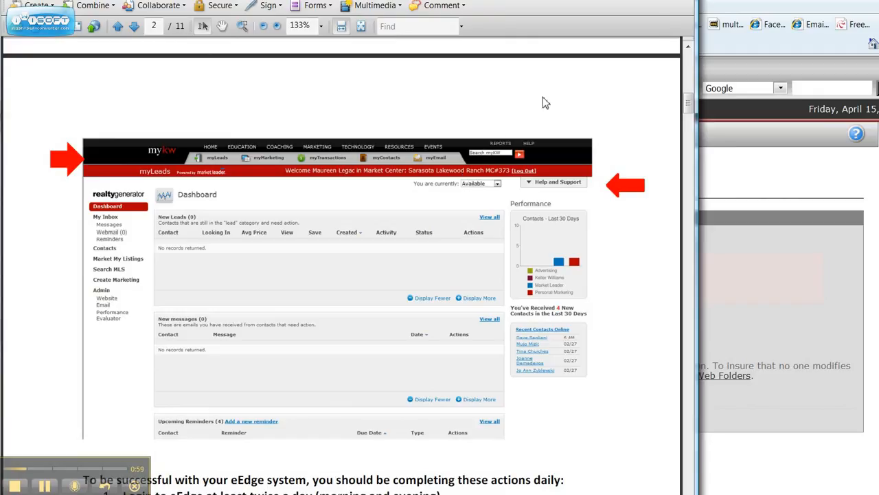